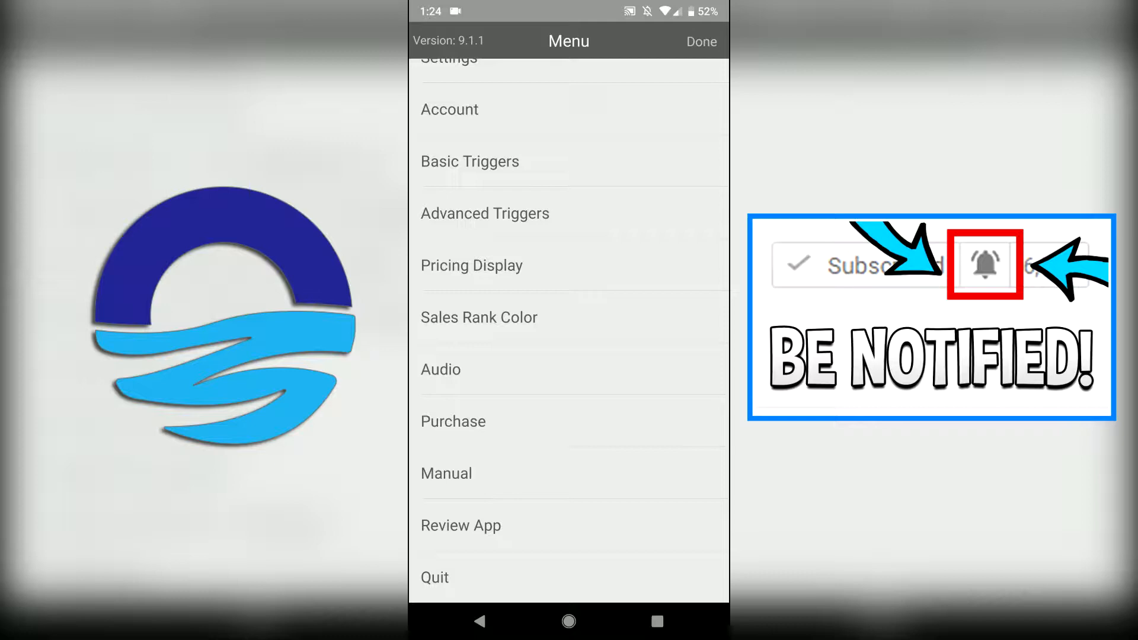
Step: Open Audio settings and scroll down to the Reject alert sound
left_click(441, 369)
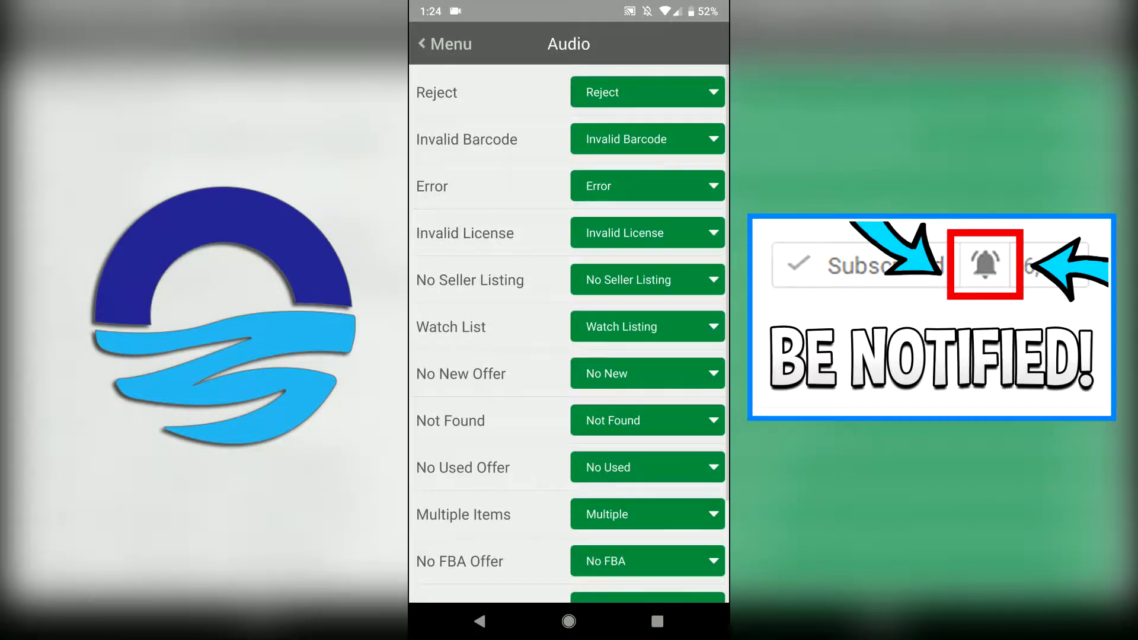
scroll("down", 3)
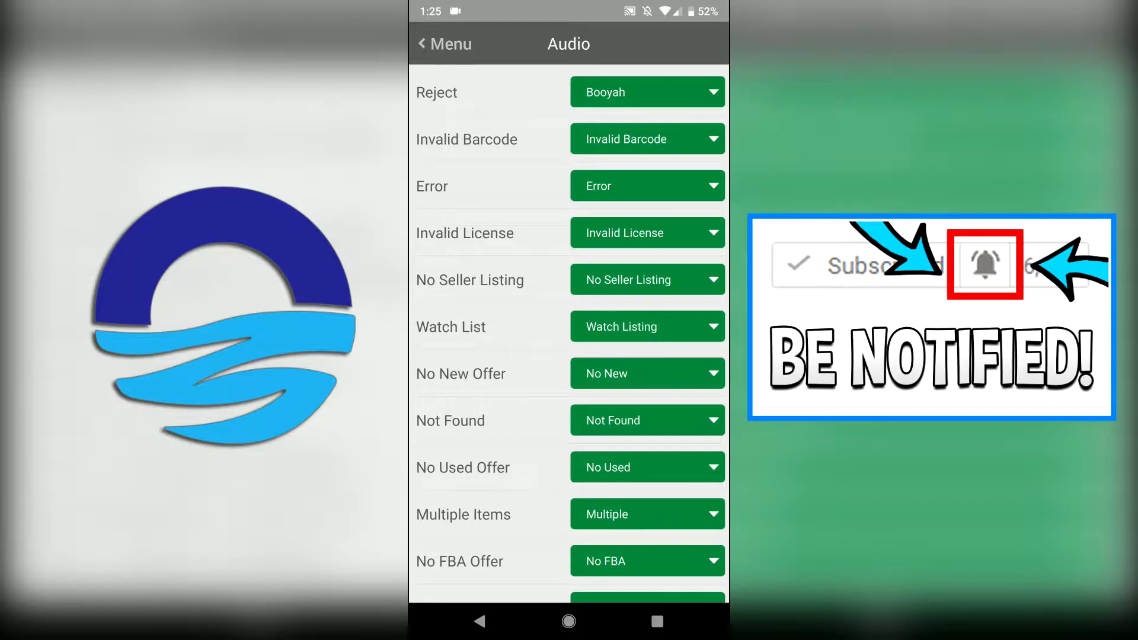
Step: Restore the Reject alert to its Reject sound and go back to Menu
left_click(646, 91)
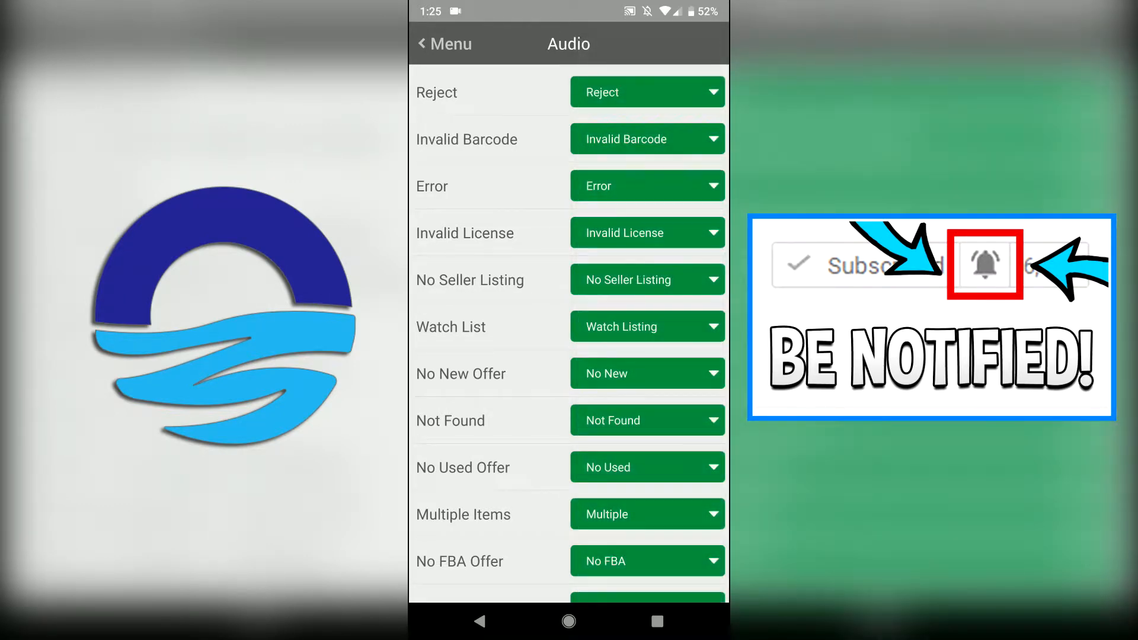
left_click(442, 43)
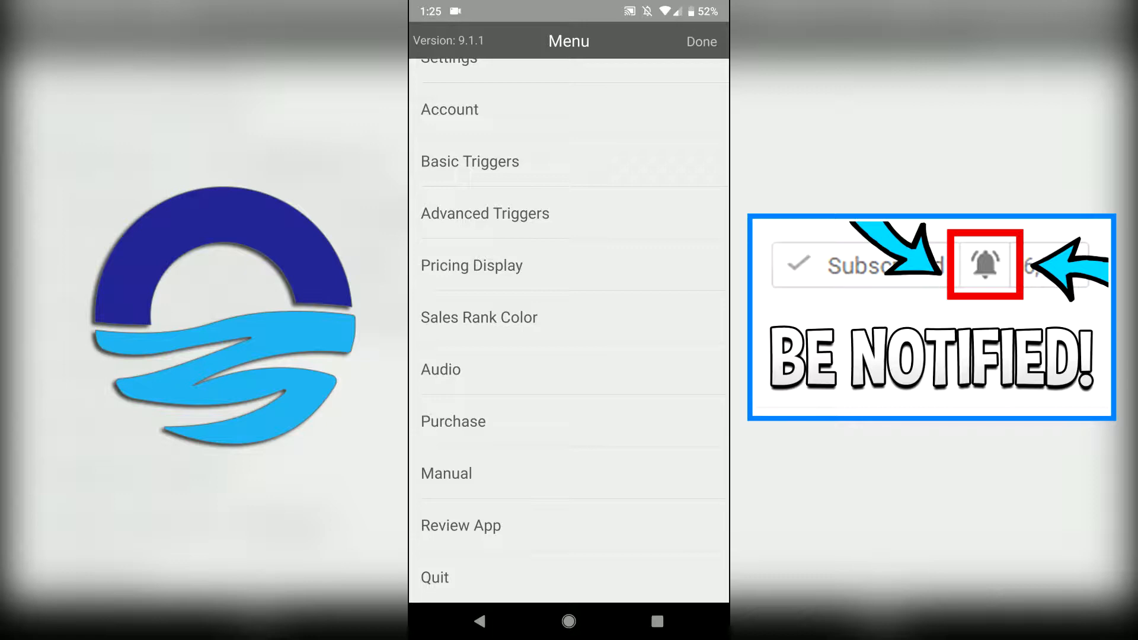
Step: Open Purchase and scroll to the Lite and Professional plan price tables
left_click(453, 421)
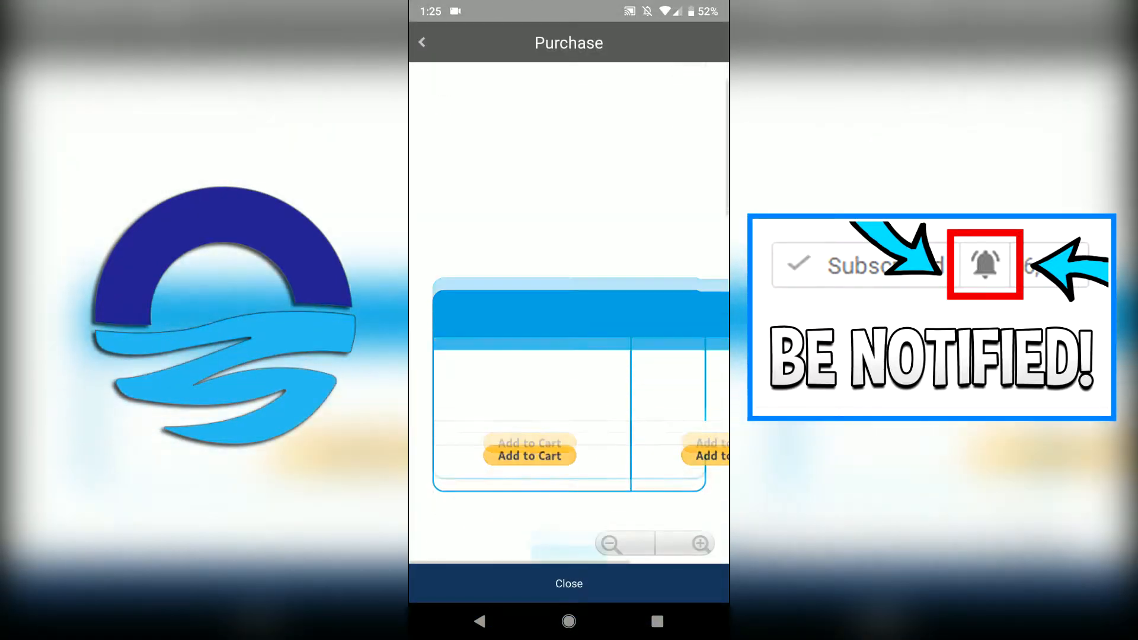
scroll("down", 3)
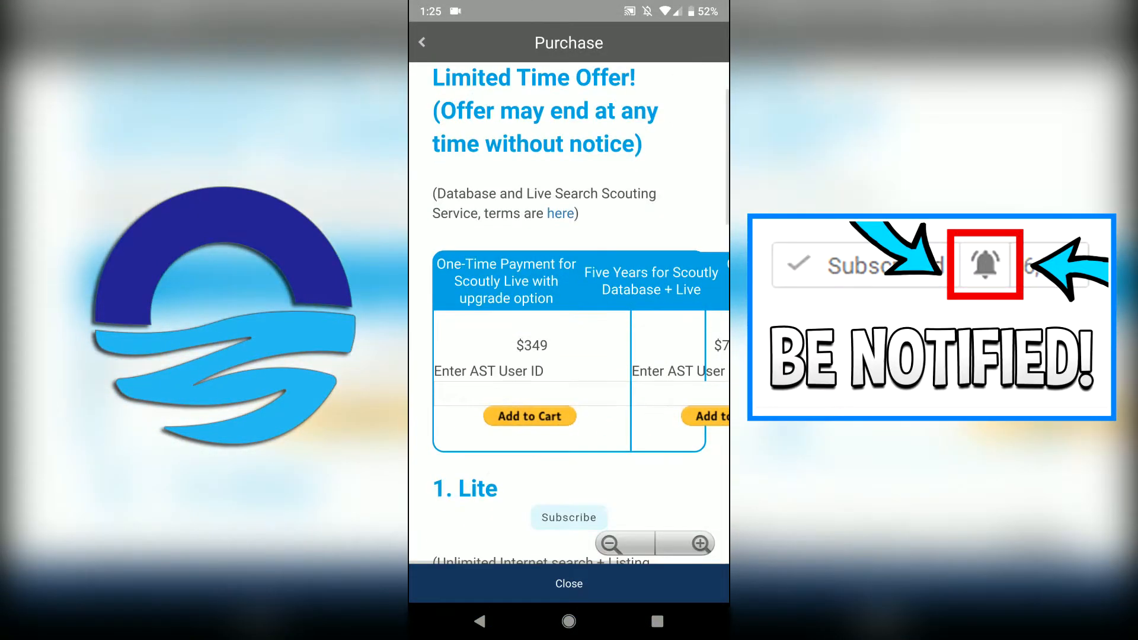
scroll("down", 3)
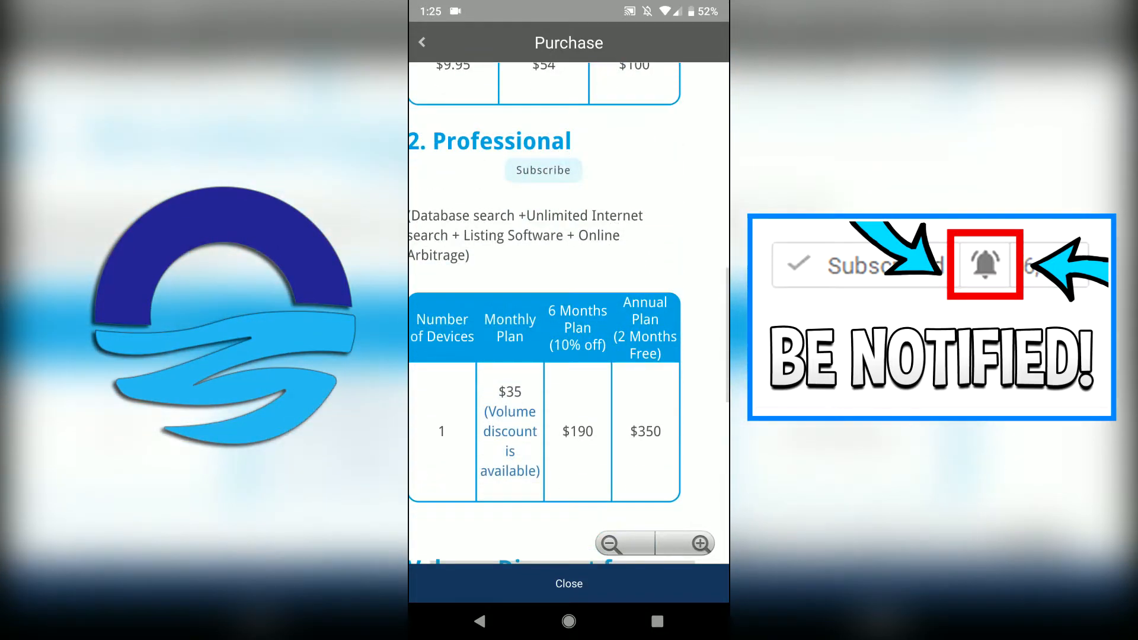